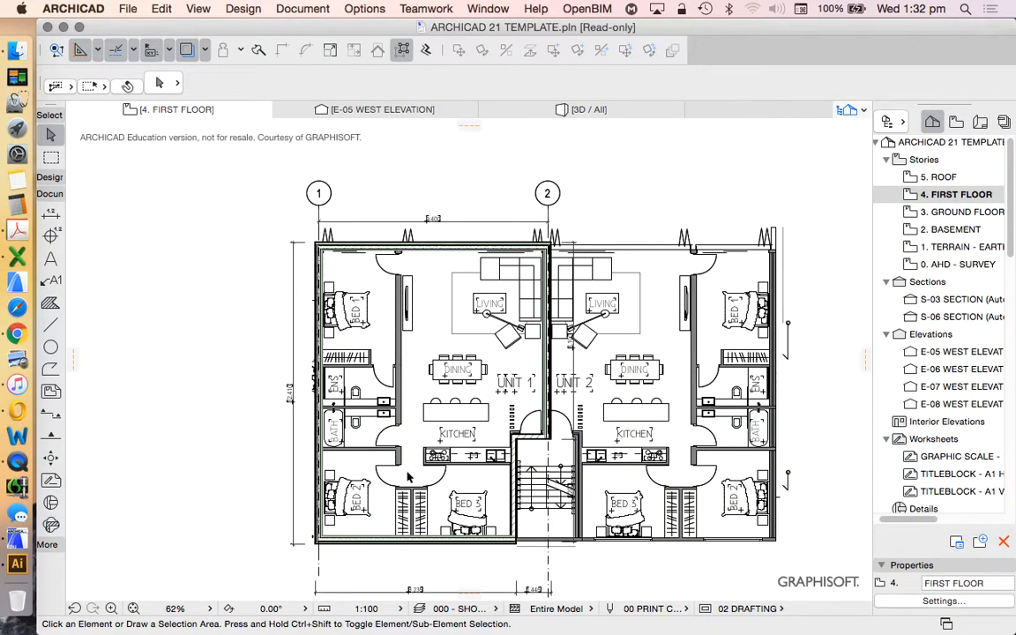
{"action": "mouse_move", "coordinate": [504, 370]}
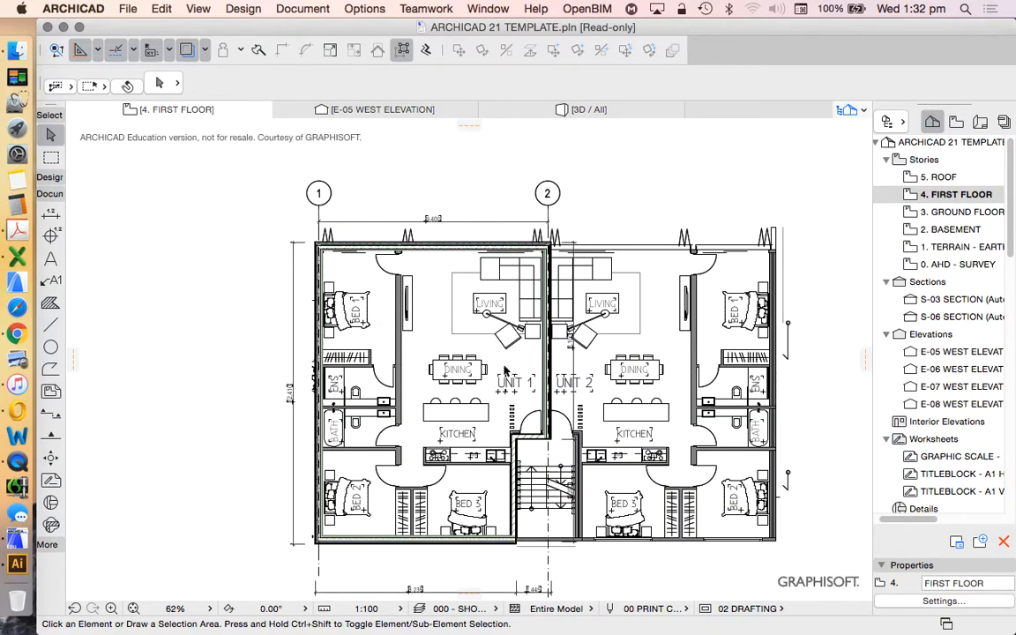
{"action": "mouse_move", "coordinate": [458, 191]}
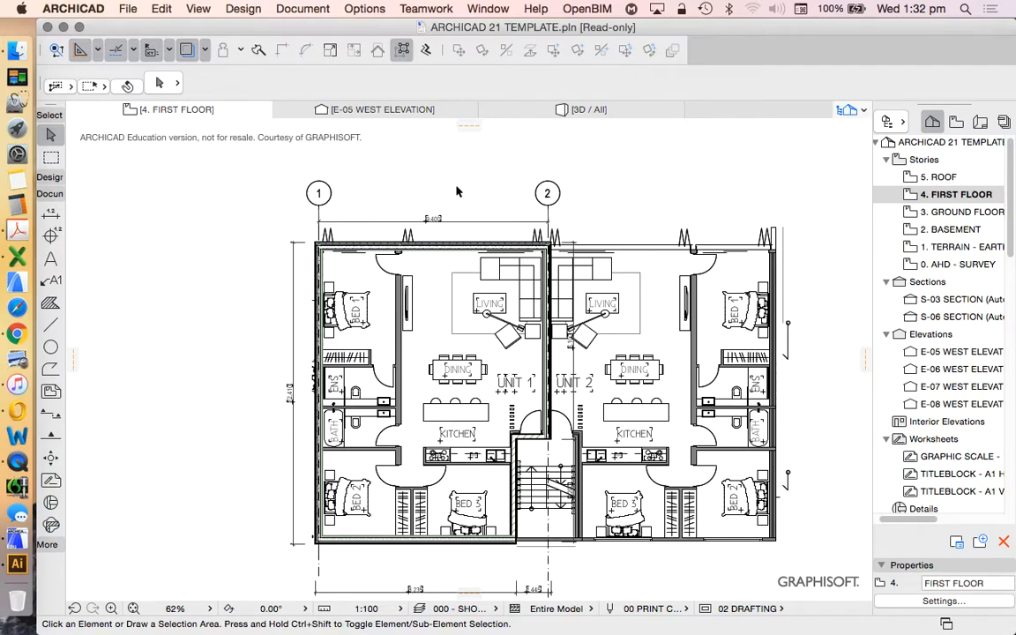
{"action": "mouse_move", "coordinate": [355, 89]}
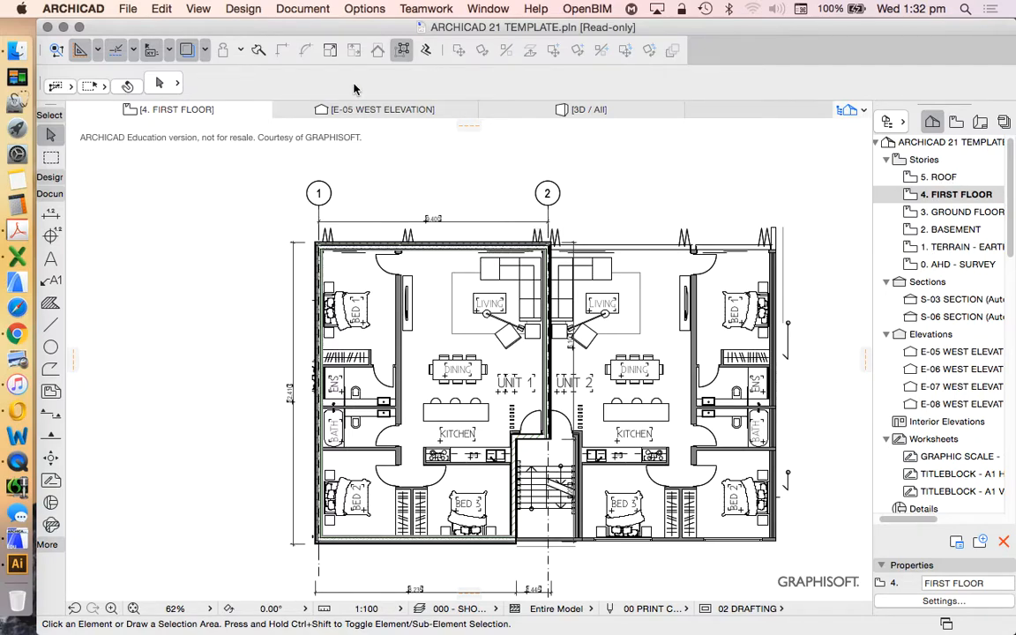
{"action": "mouse_move", "coordinate": [381, 109]}
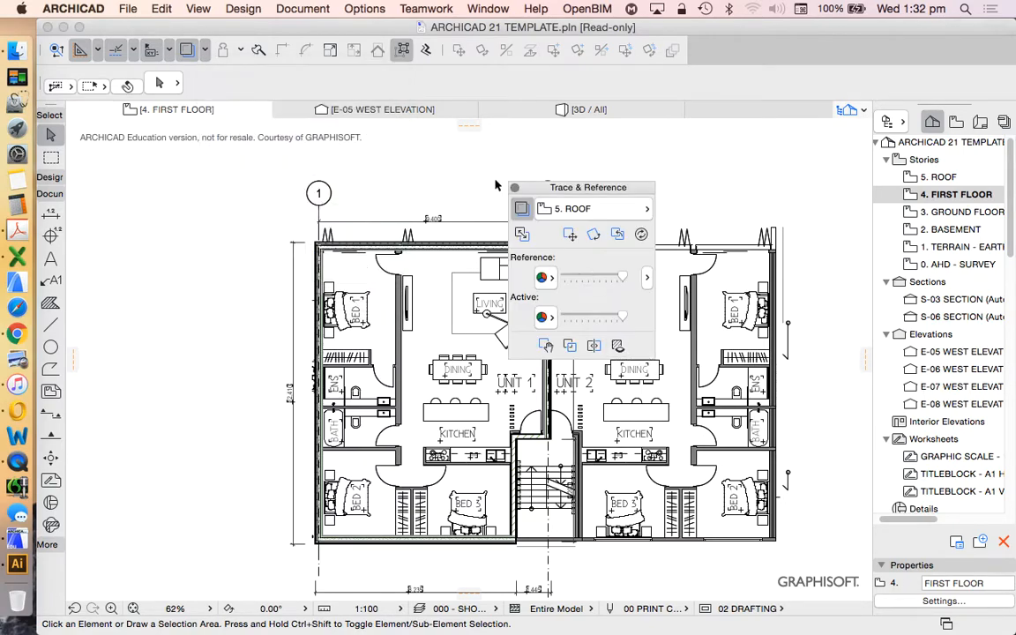
Set the Trace & Reference colour to Uniform Color so the reference plan shows in one faded tone
{"action": "left_click", "coordinate": [544, 279]}
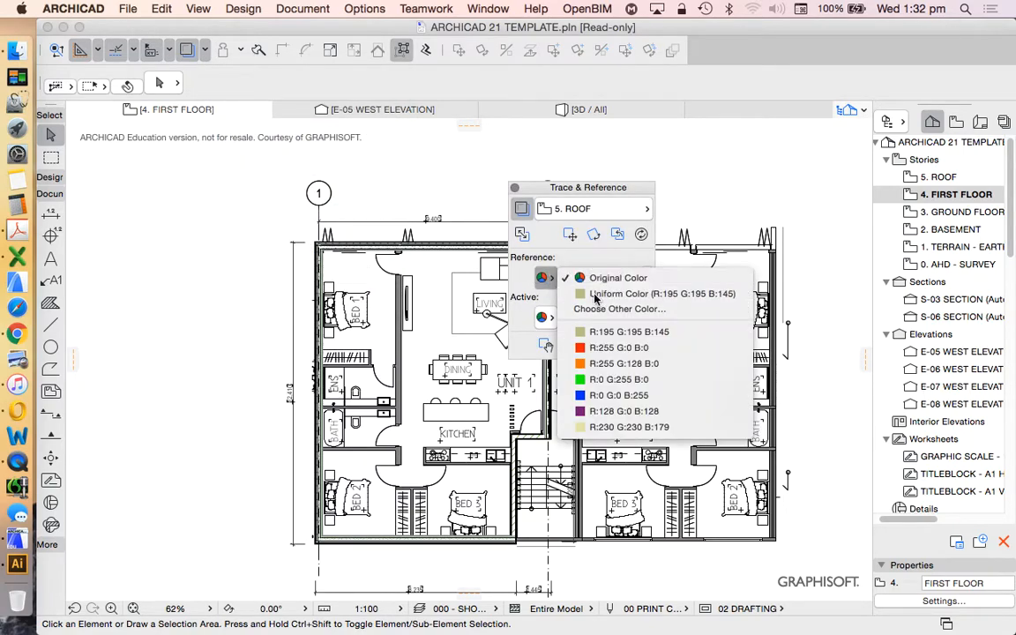
{"action": "left_click", "coordinate": [617, 292]}
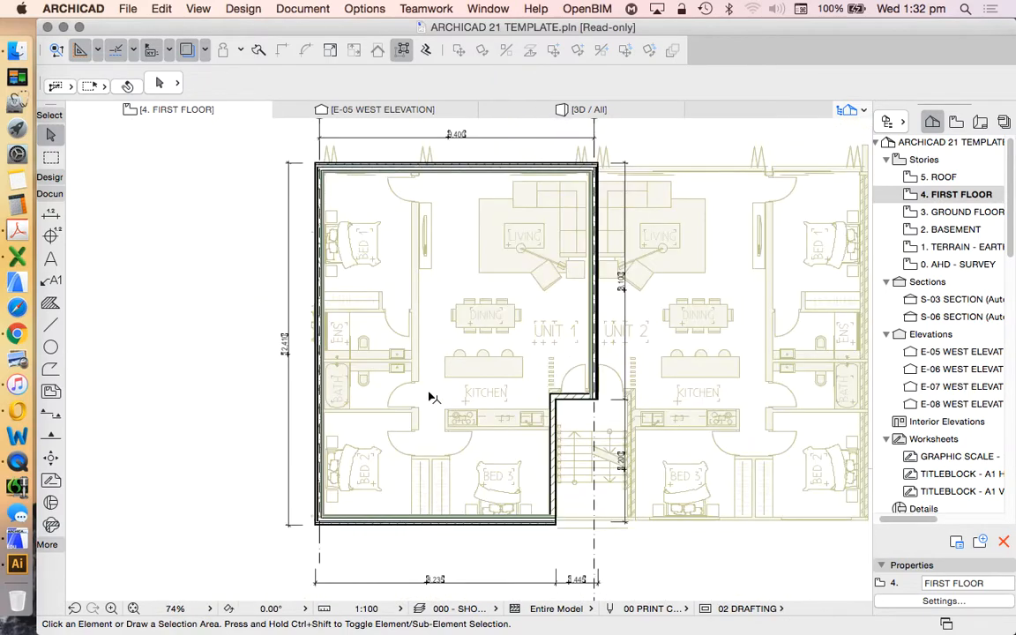
{"action": "scroll", "scroll_direction": "up", "scroll_amount": 3}
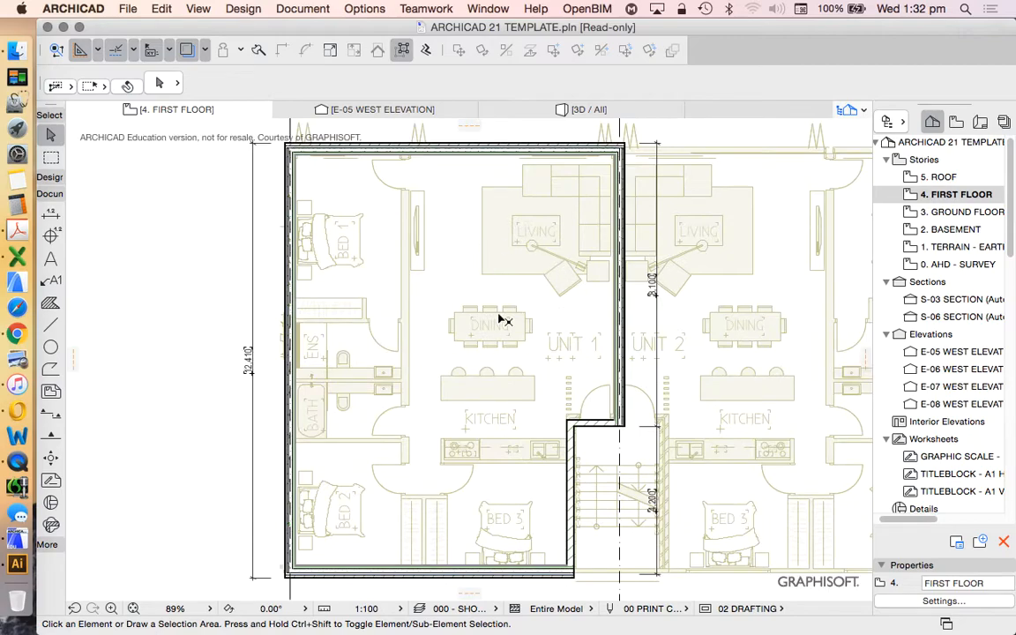
{"action": "scroll", "scroll_direction": "down", "scroll_amount": 3}
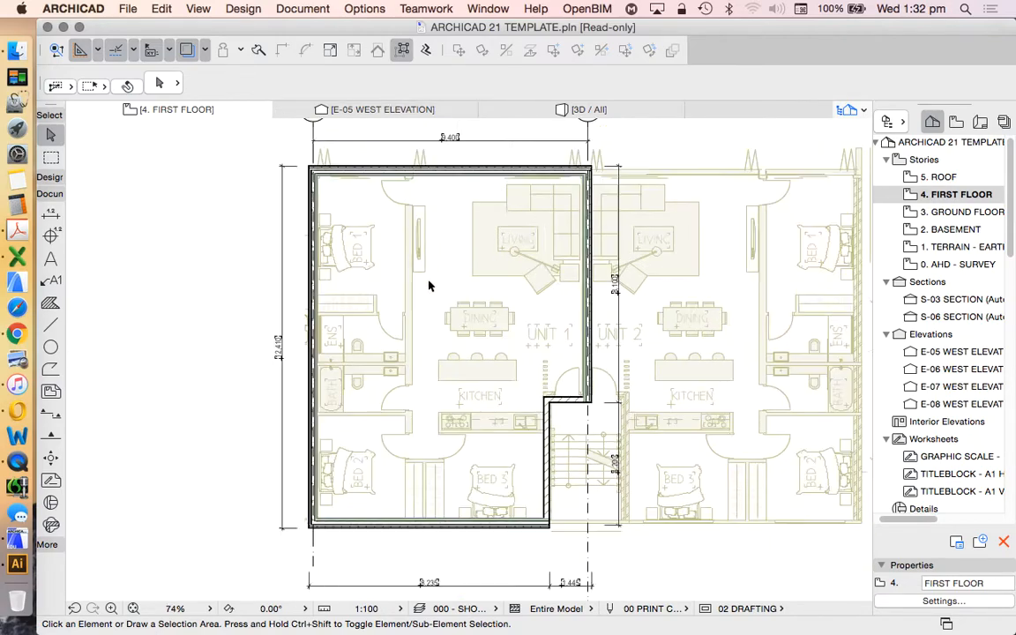
{"action": "scroll", "scroll_direction": "down", "scroll_amount": 3}
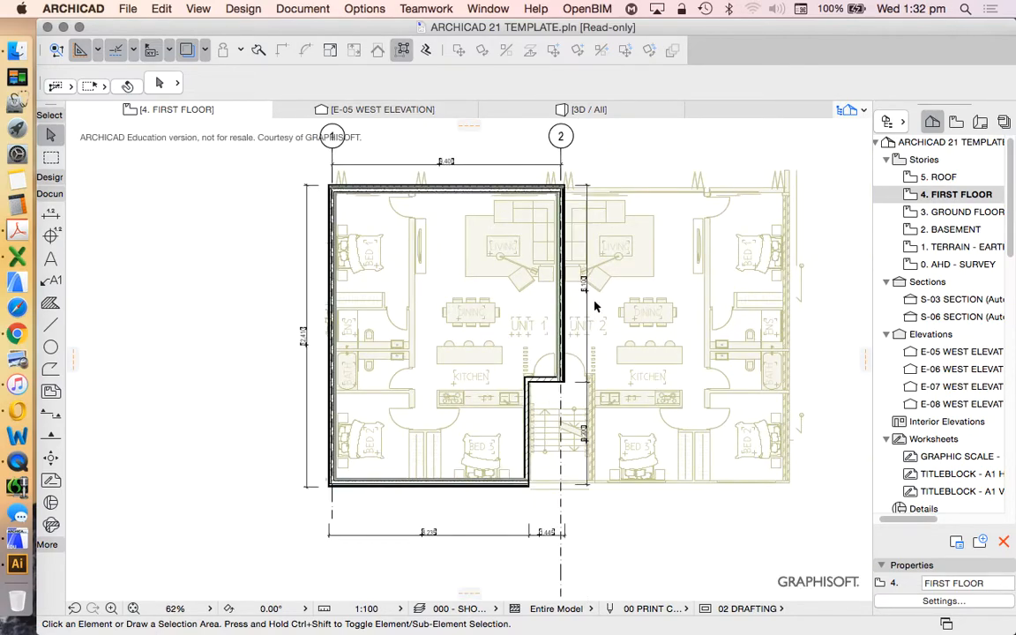
{"action": "mouse_move", "coordinate": [395, 238]}
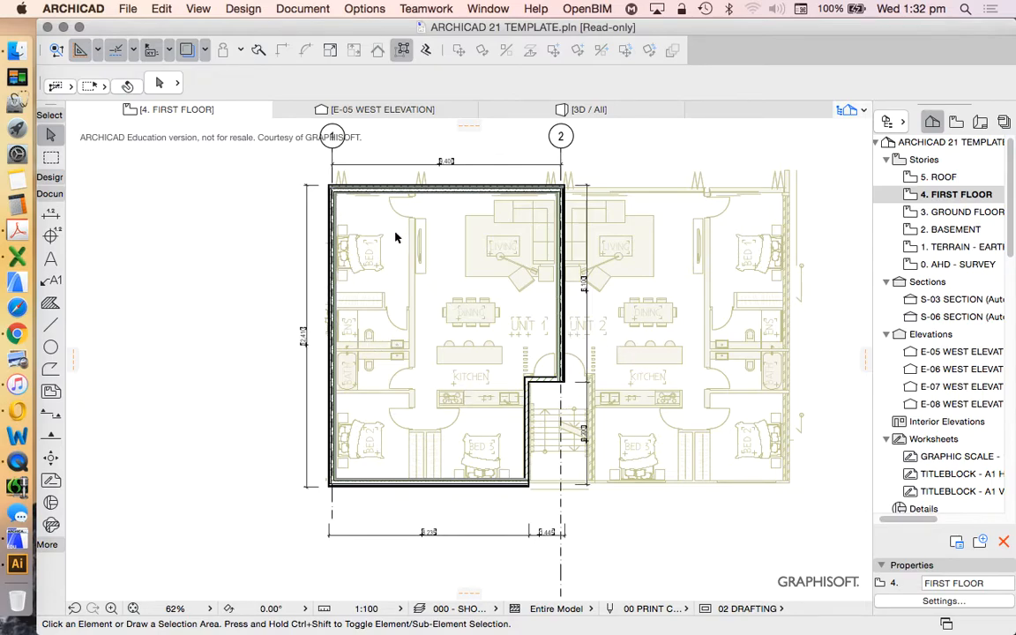
{"action": "mouse_move", "coordinate": [420, 236]}
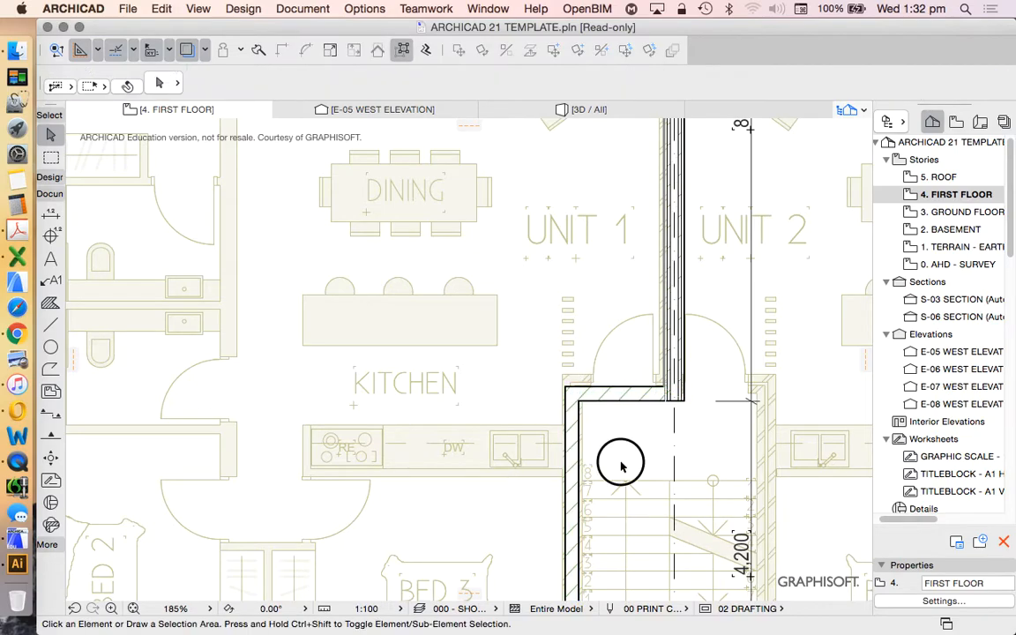
Draw a Concrete Block interior wall from the top exterior wall down toward the kitchen
{"action": "left_click", "coordinate": [578, 458]}
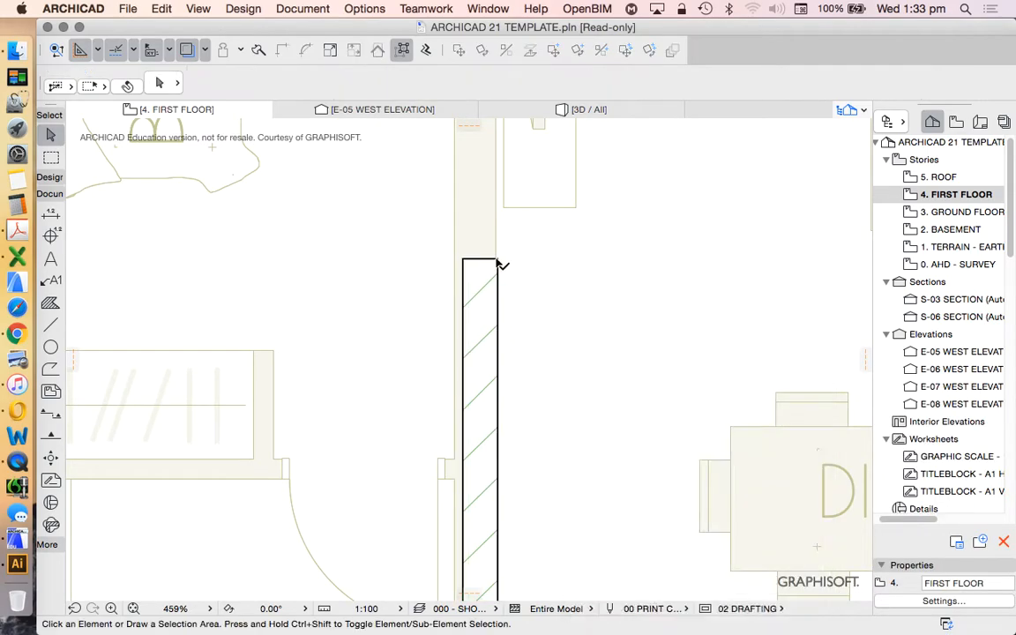
{"action": "left_click", "coordinate": [480, 397]}
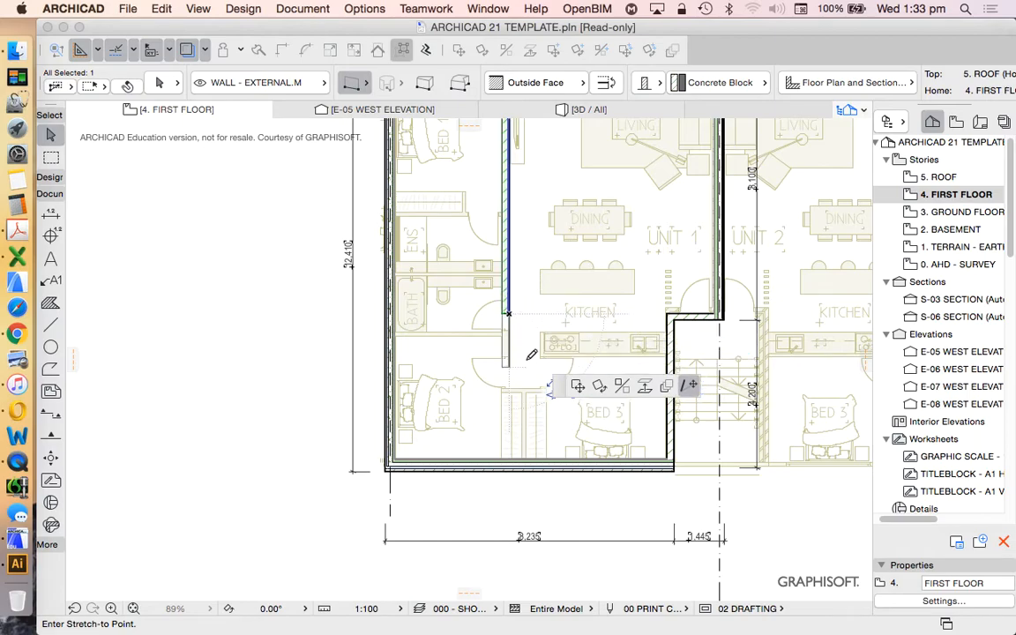
{"action": "mouse_move", "coordinate": [661, 333]}
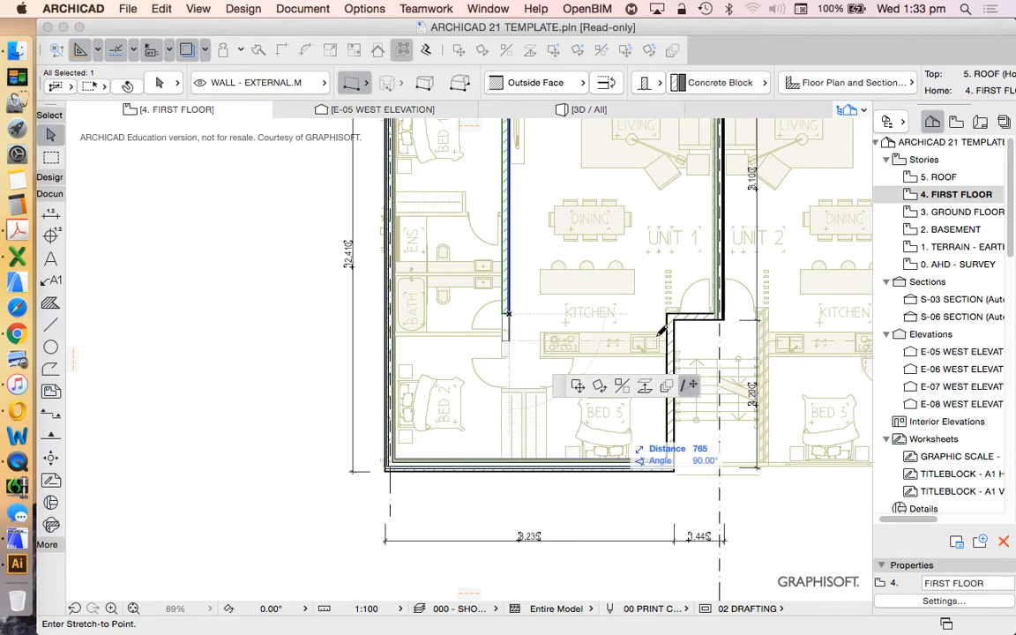
Stretch the new interior wall's lower end to the stair wall corner and deselect it
{"action": "left_click", "coordinate": [684, 330]}
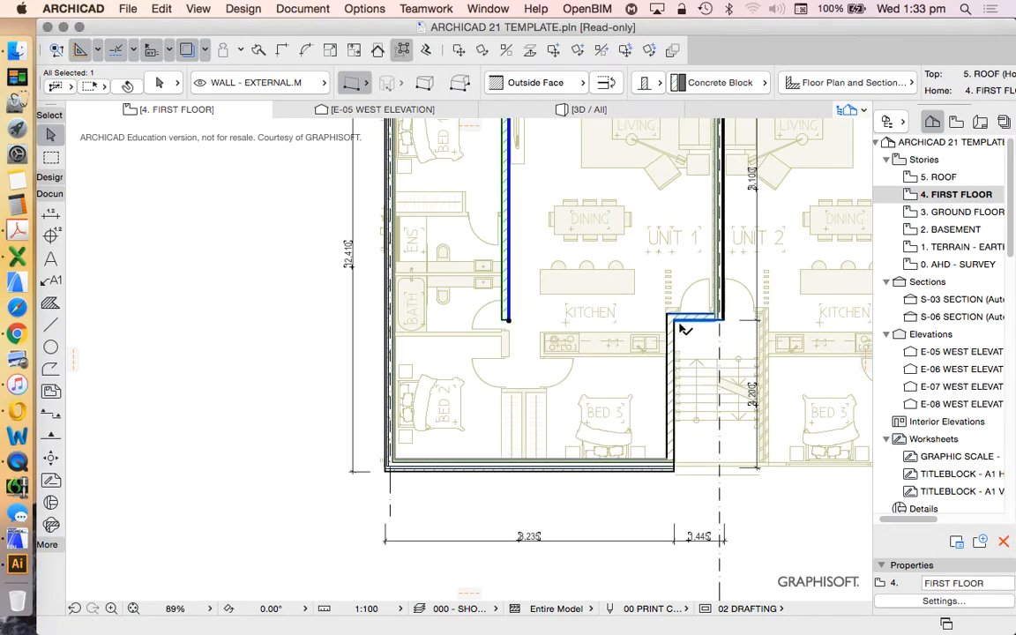
{"action": "left_click", "coordinate": [686, 330]}
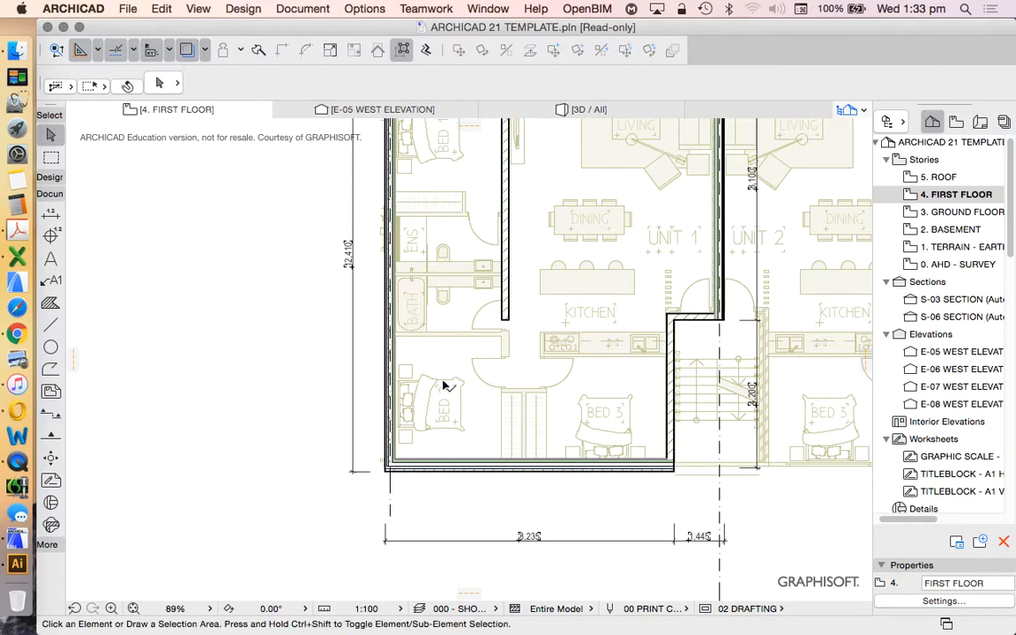
{"action": "left_click", "coordinate": [49, 324]}
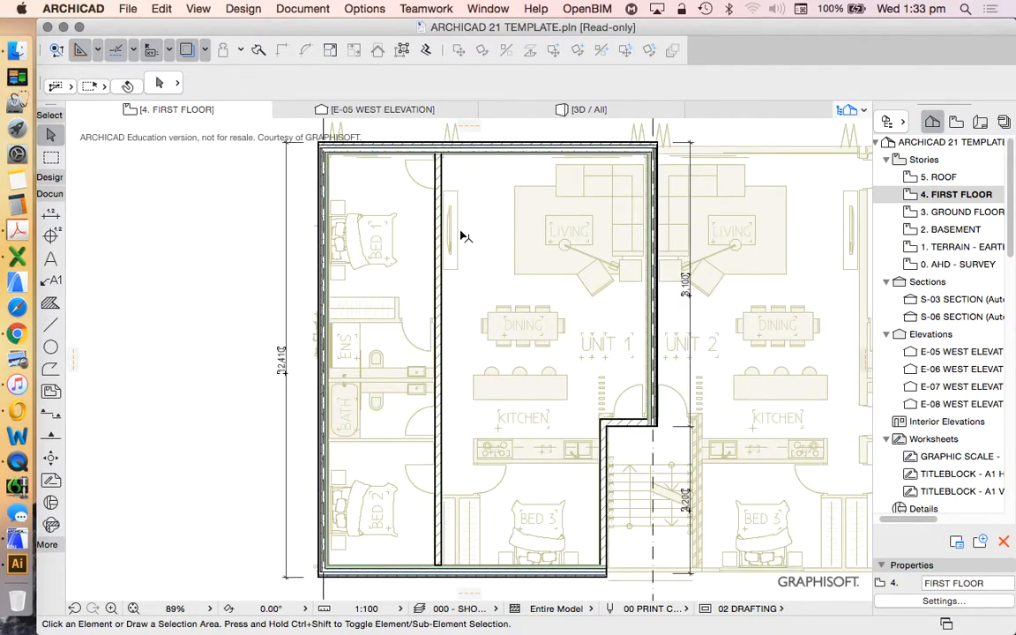
{"action": "mouse_move", "coordinate": [460, 333]}
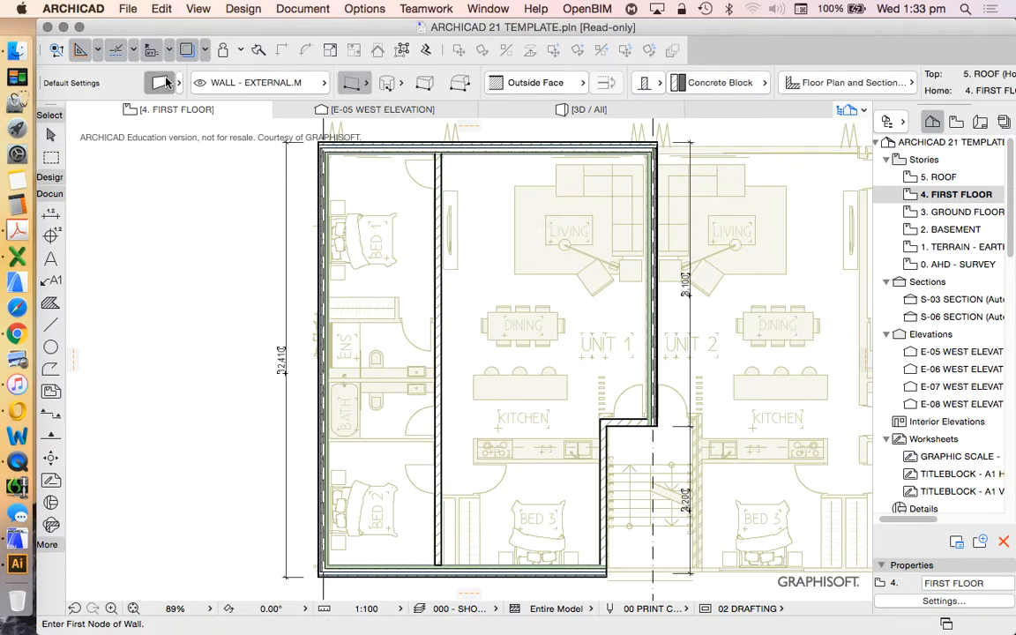
Set the default wall composite to SP03: 90mm Stud Partition in Wall Default Settings
{"action": "left_click", "coordinate": [161, 83]}
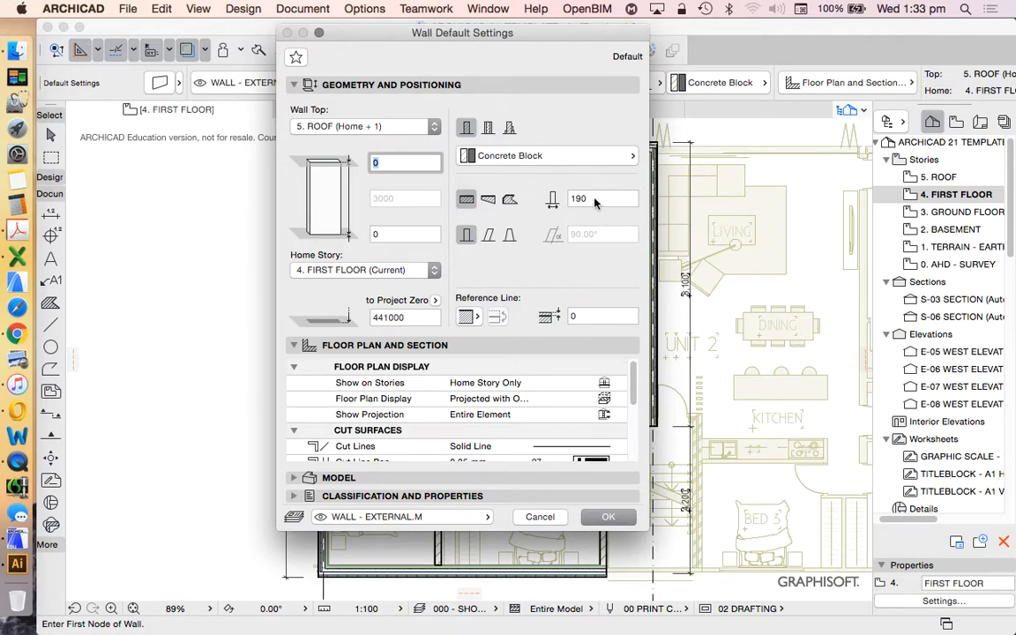
{"action": "mouse_move", "coordinate": [584, 157]}
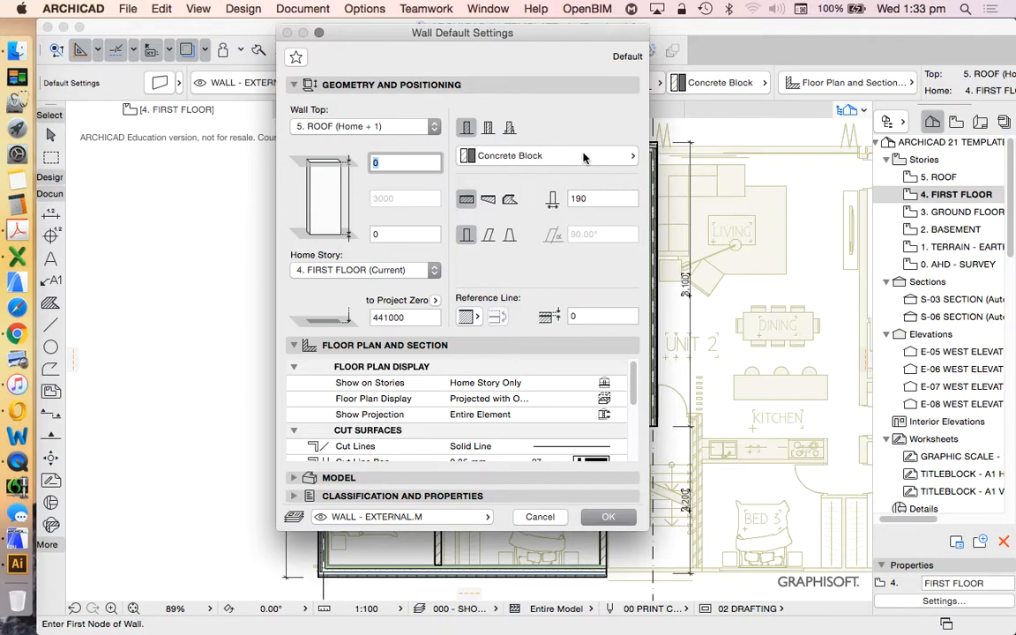
{"action": "left_click", "coordinate": [543, 155]}
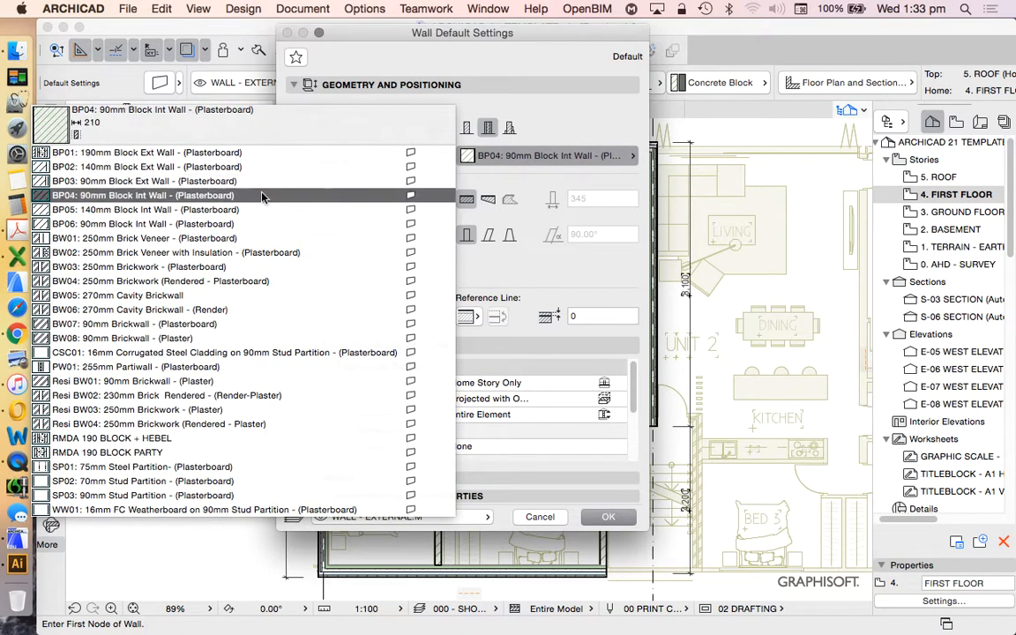
{"action": "left_click", "coordinate": [138, 409]}
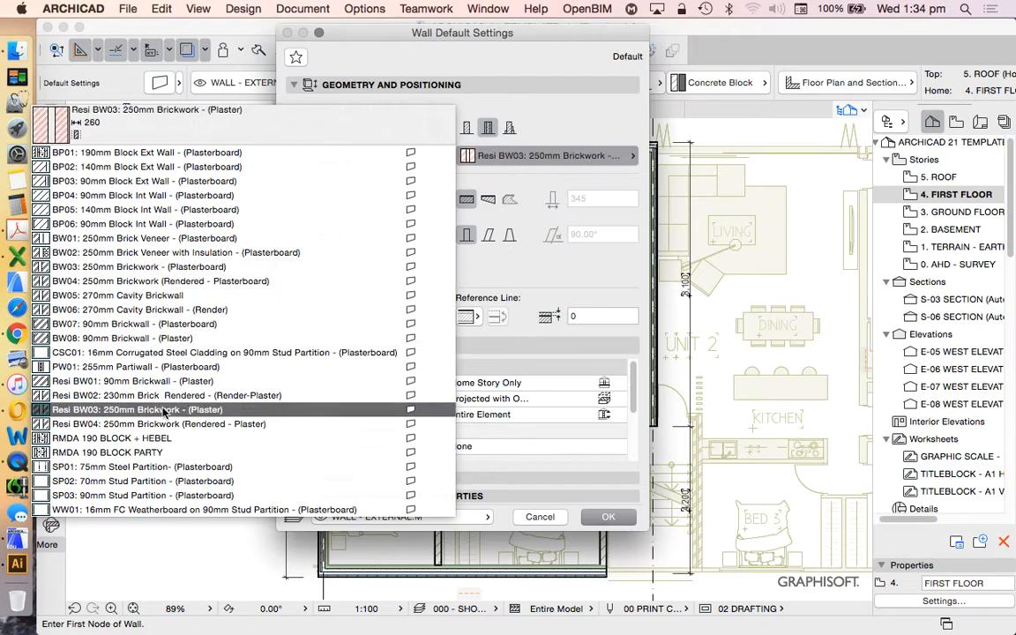
{"action": "left_click", "coordinate": [144, 180]}
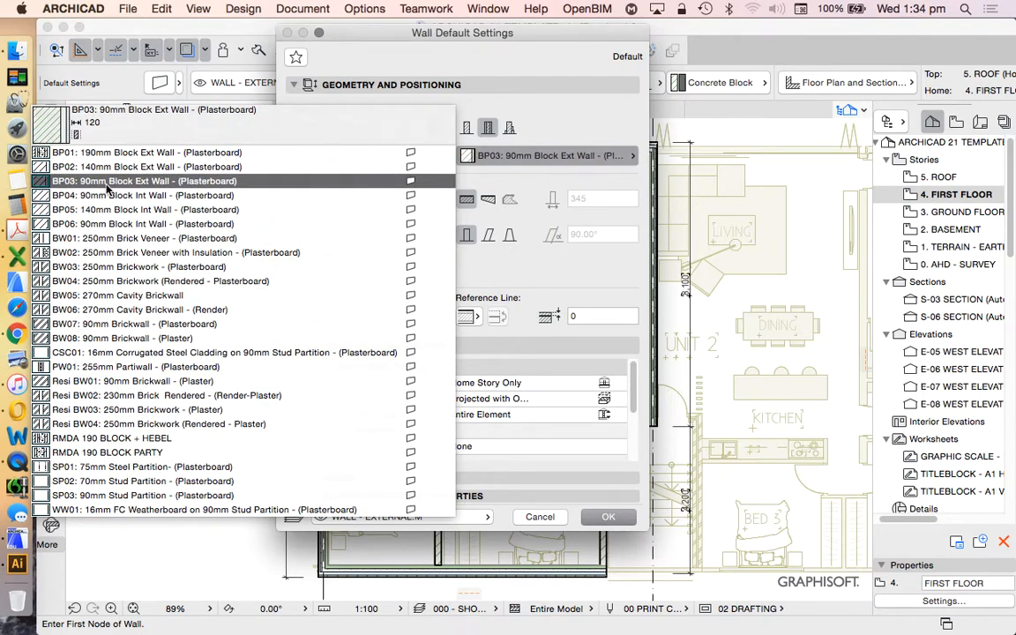
{"action": "left_click", "coordinate": [145, 238]}
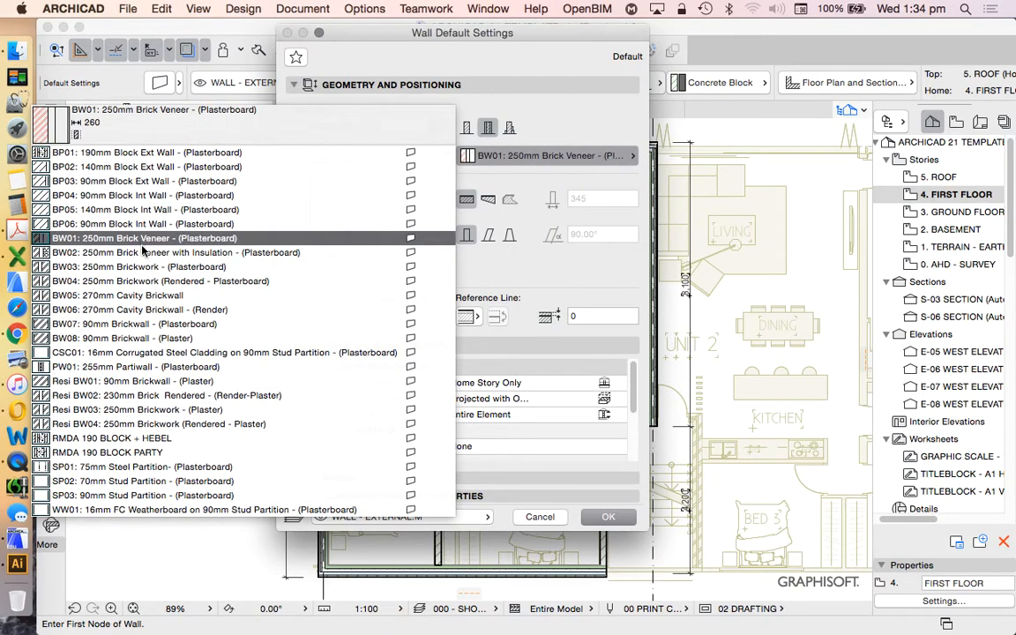
{"action": "left_click", "coordinate": [141, 494]}
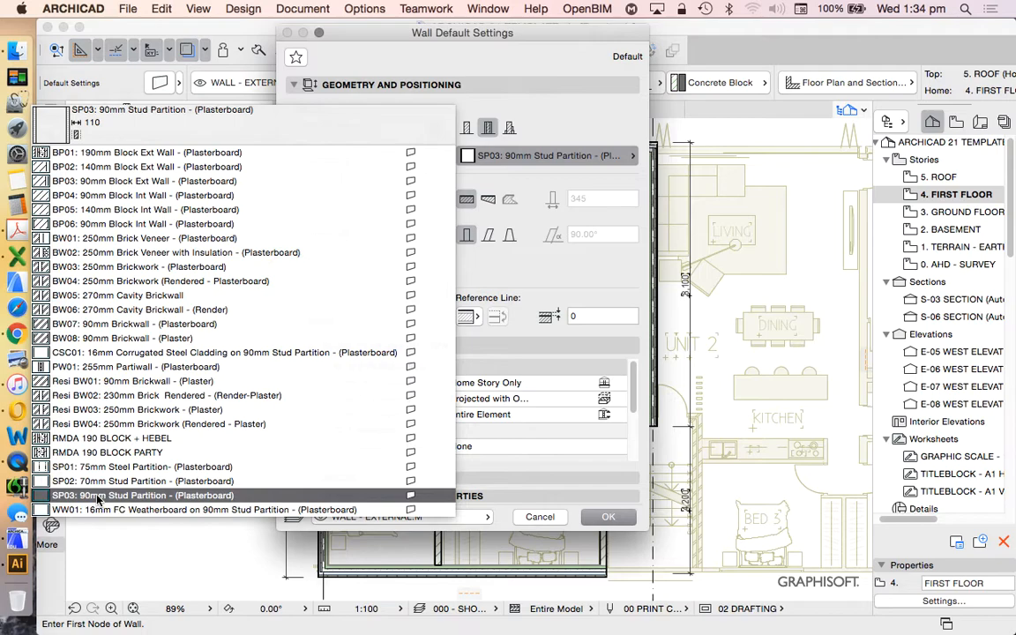
{"action": "left_click", "coordinate": [607, 517]}
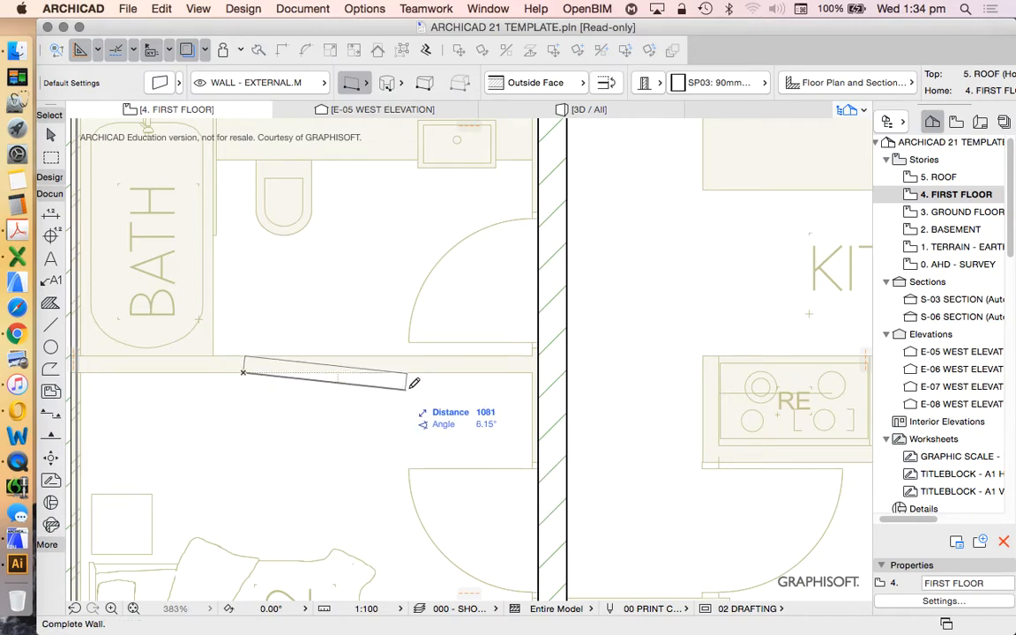
{"action": "left_click", "coordinate": [463, 364]}
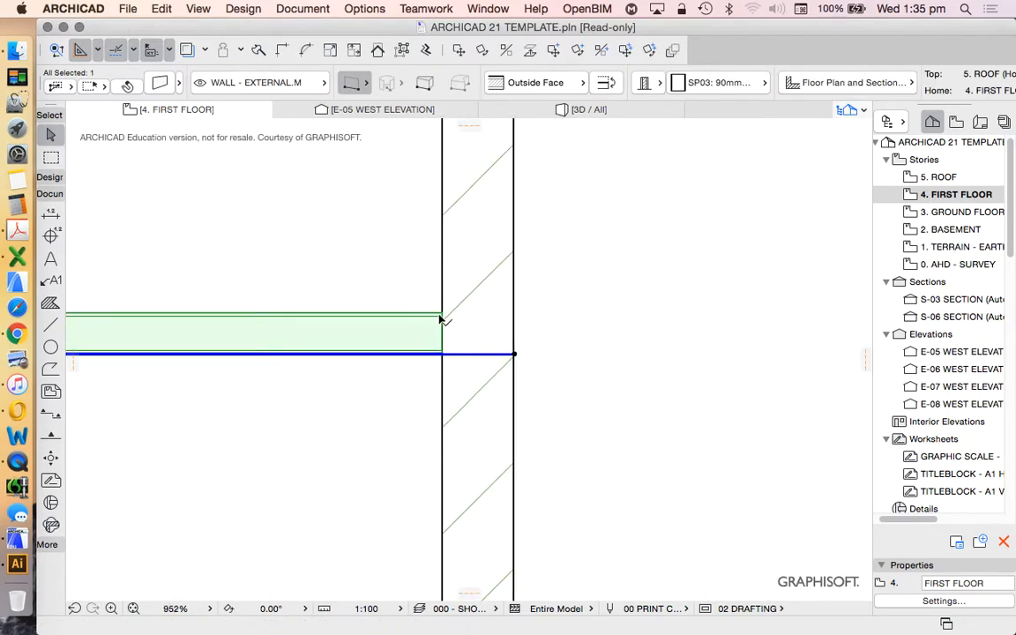
{"action": "mouse_move", "coordinate": [404, 321]}
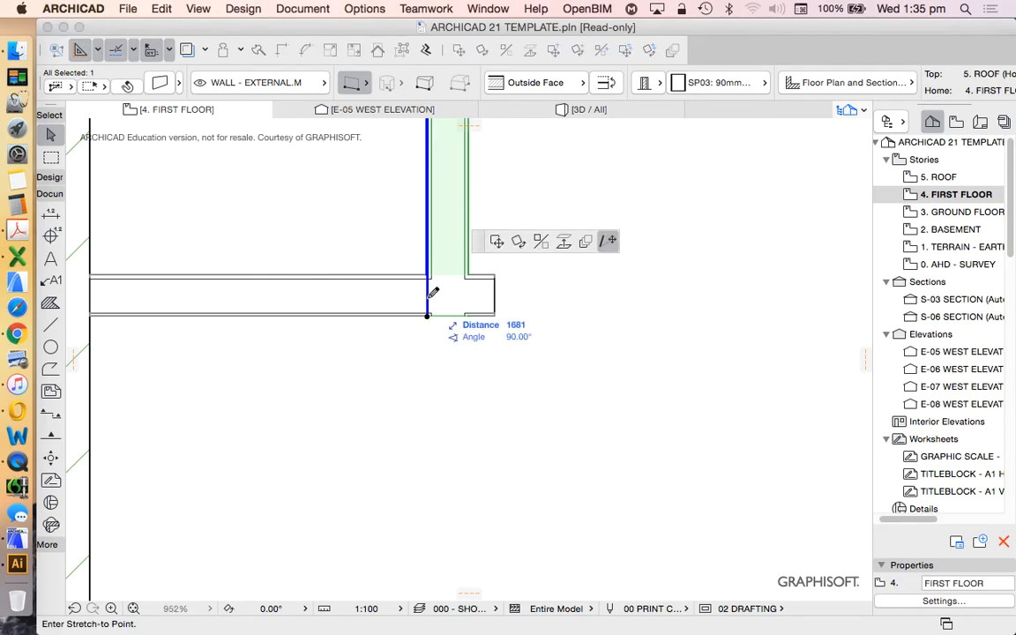
Finish stretching the vertical partition wall to the horizontal wall
{"action": "key", "text": "Escape"}
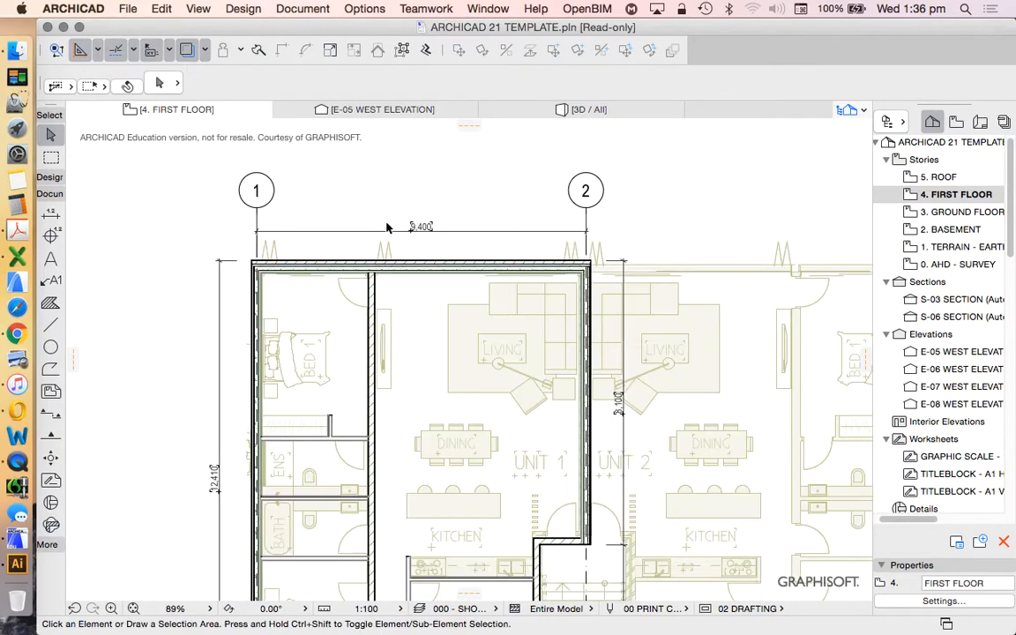
Zoom into the ensuite and select the short wardrobe wall for editing
{"action": "scroll", "scroll_direction": "down", "scroll_amount": 3}
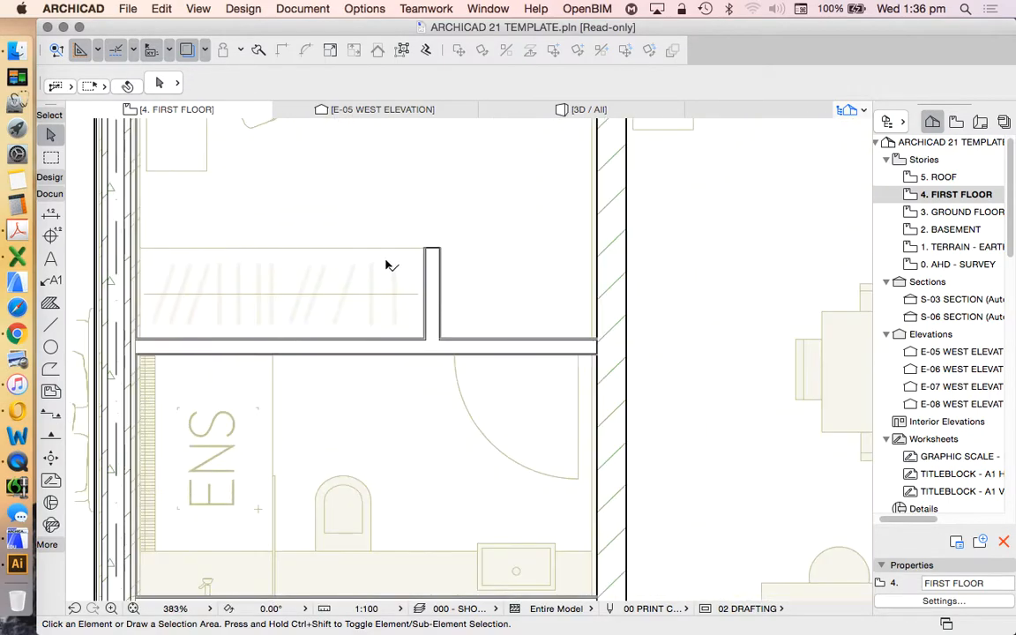
{"action": "left_click", "coordinate": [432, 300]}
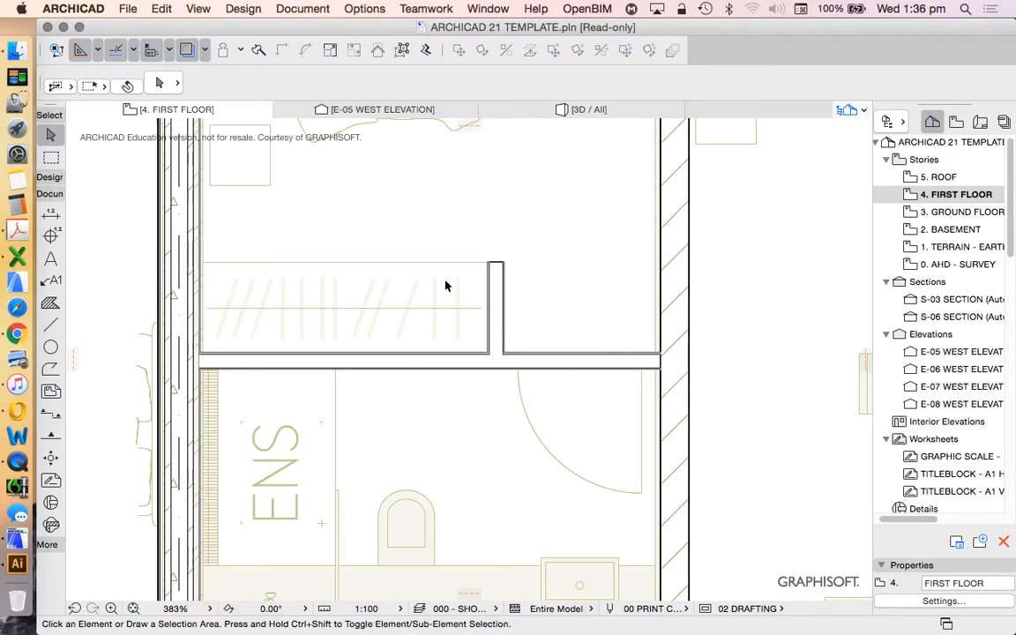
{"action": "mouse_move", "coordinate": [198, 268]}
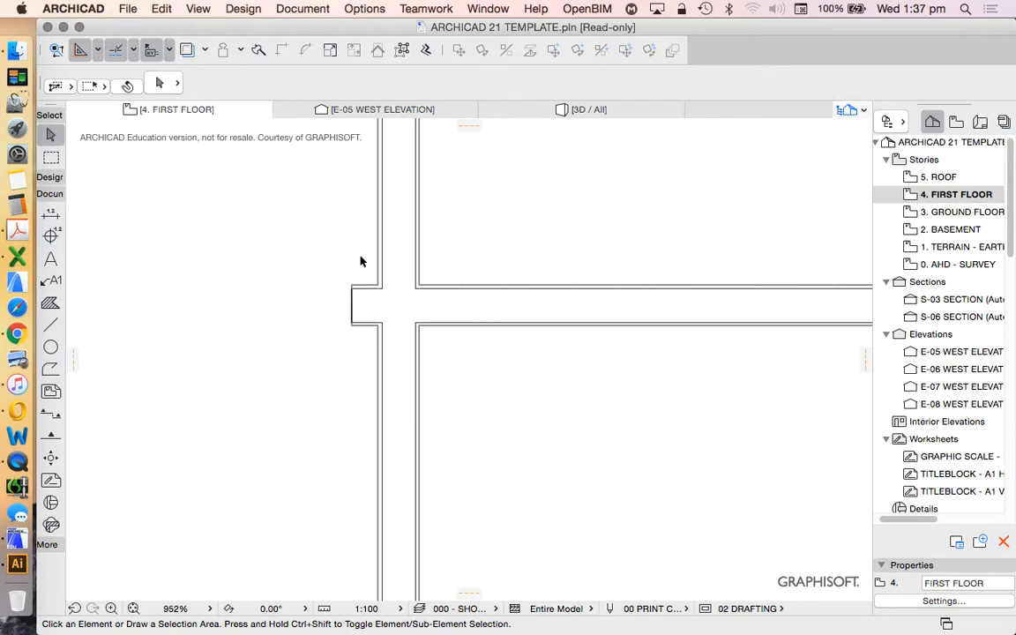
{"action": "mouse_move", "coordinate": [368, 293]}
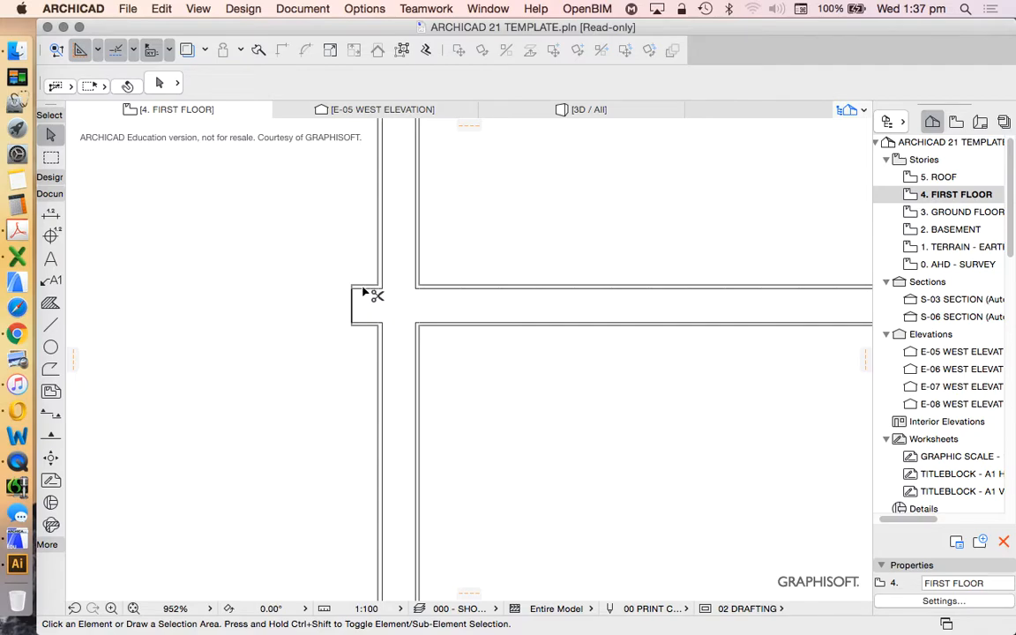
Trim the wall end protruding past the T-junction with the Ctrl scissors
{"action": "left_click", "coordinate": [261, 49]}
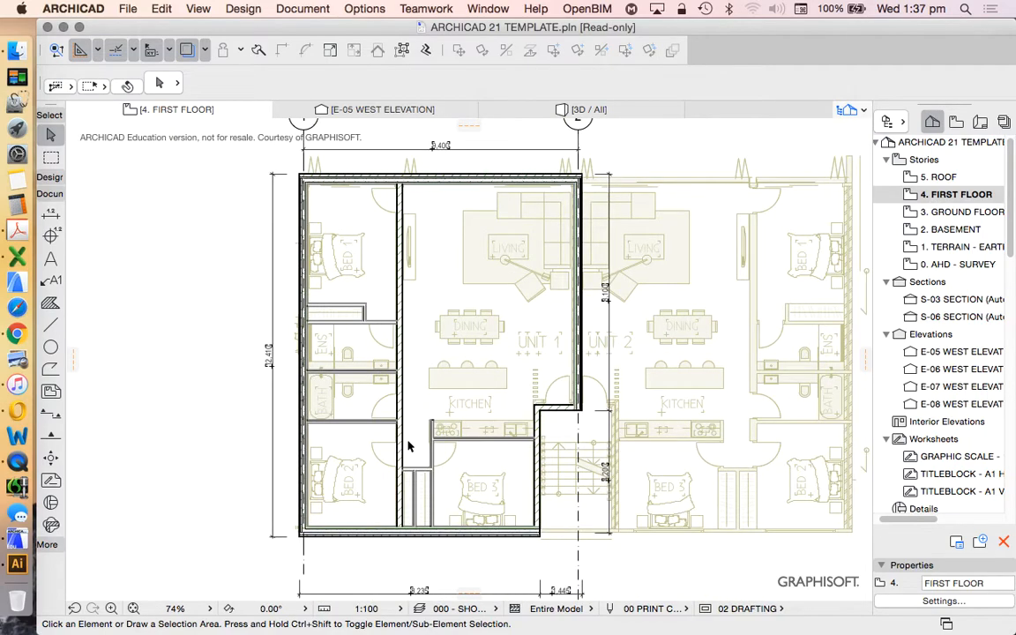
{"action": "mouse_move", "coordinate": [360, 169]}
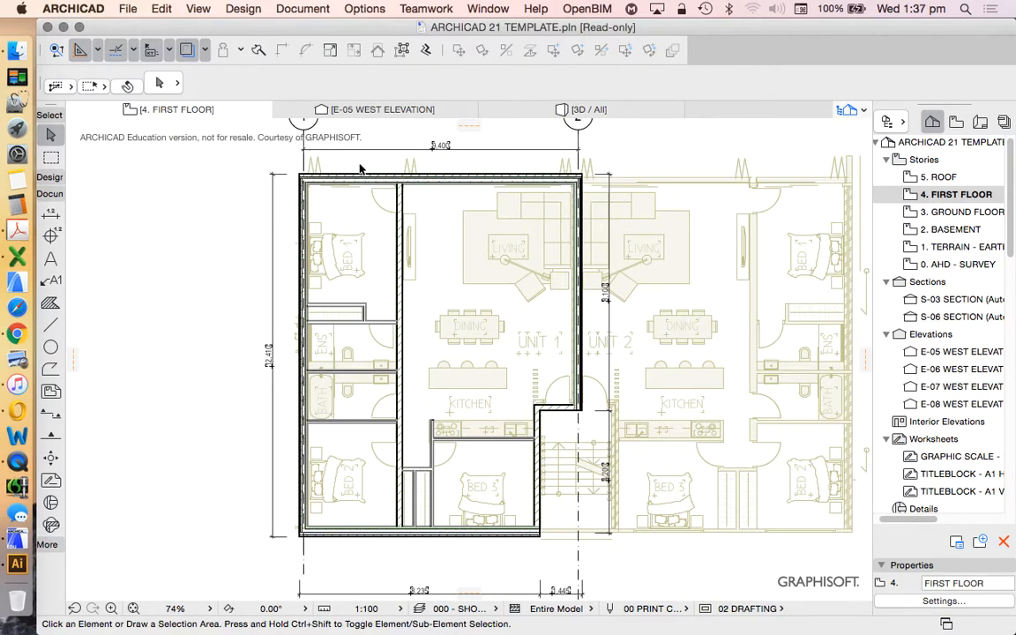
{"action": "mouse_move", "coordinate": [324, 410]}
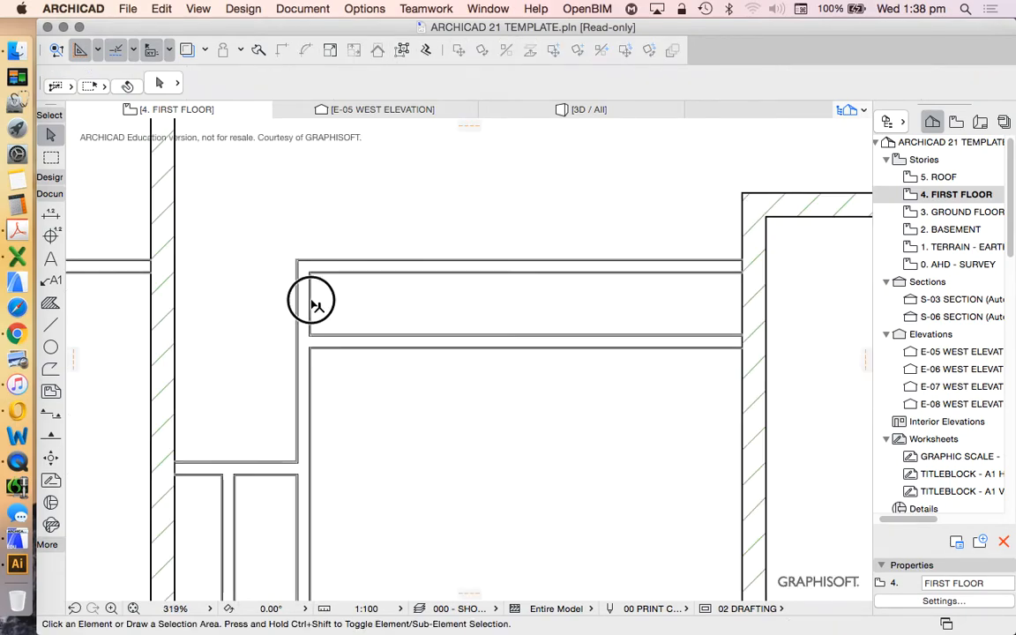
Select the vertical partition wall at the corridor junction
{"action": "left_click", "coordinate": [309, 300]}
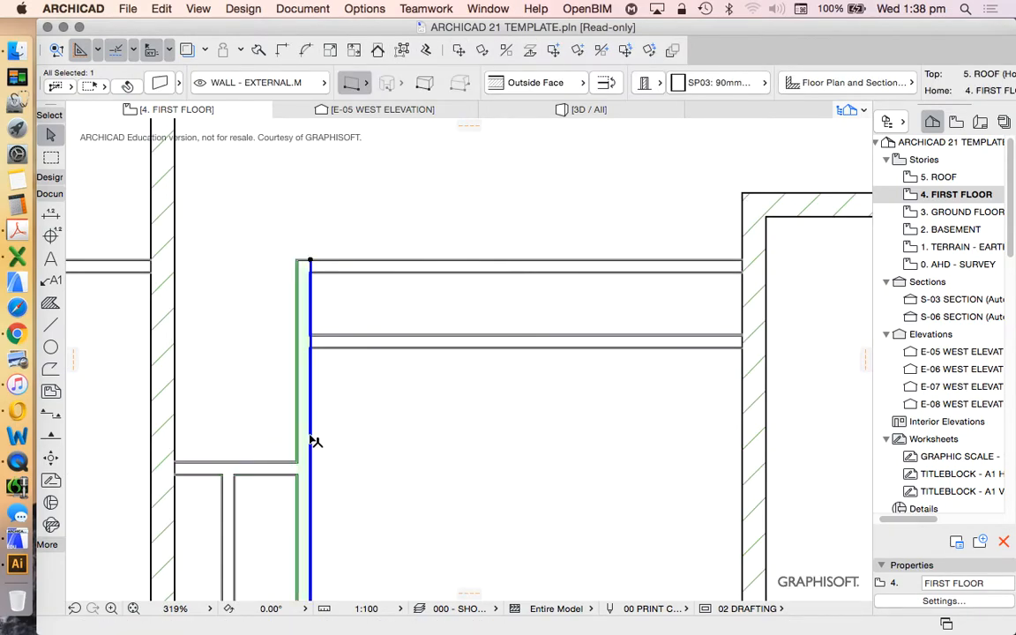